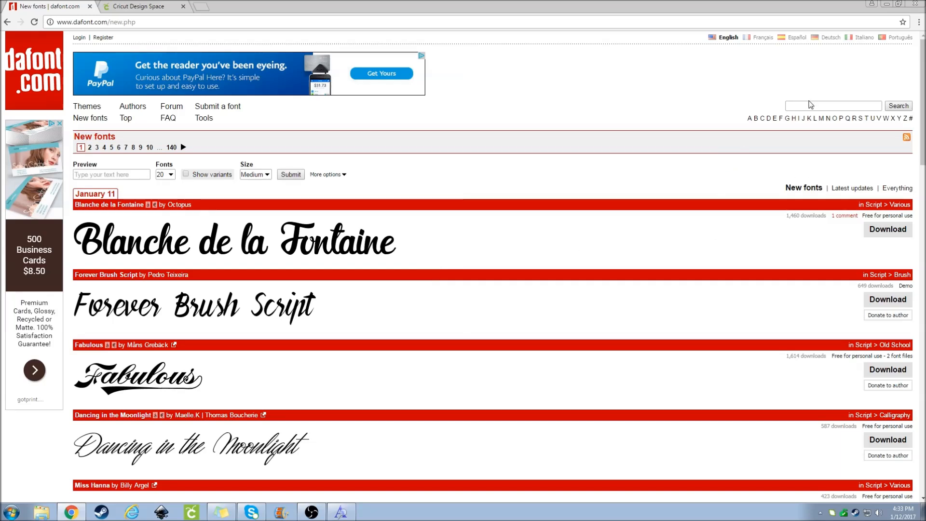
Search dafont.com for 'MF Glitter' to find the MF I Love Glitter font
click(833, 105)
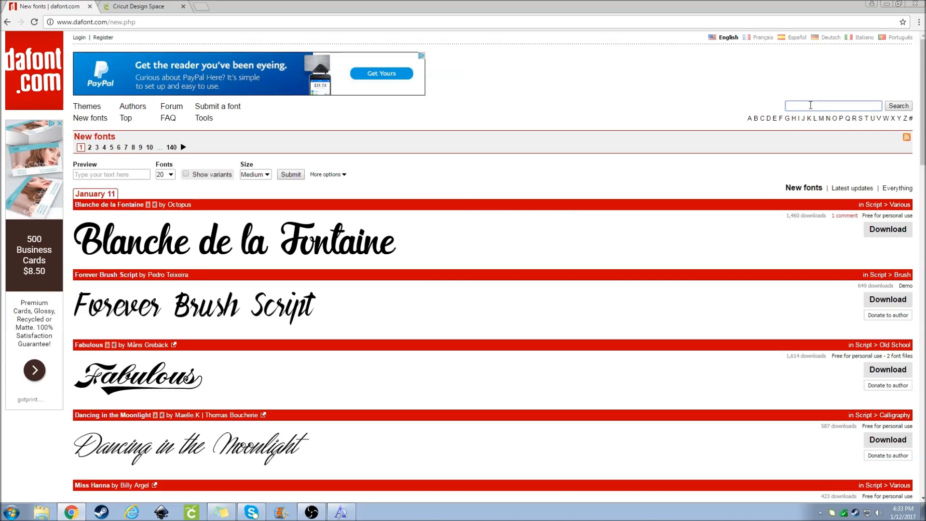
mouse_move(823, 100)
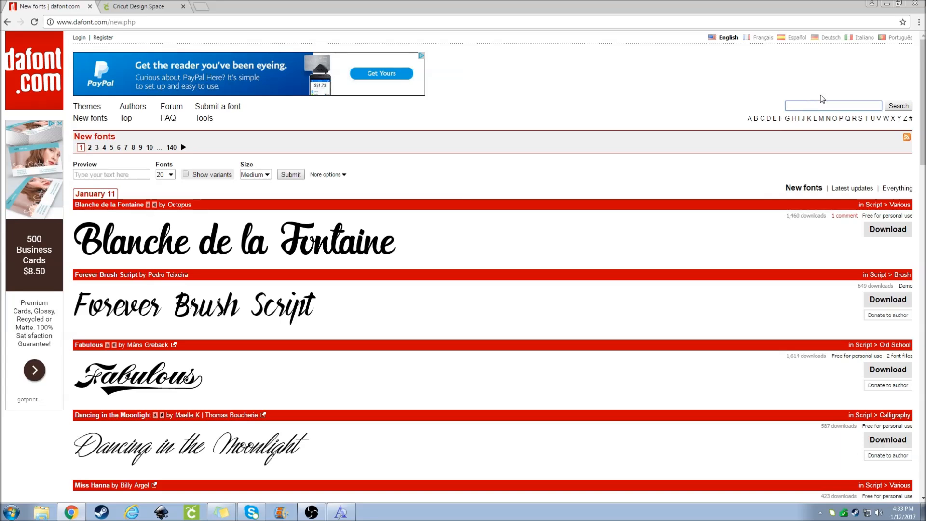
text(Mf)
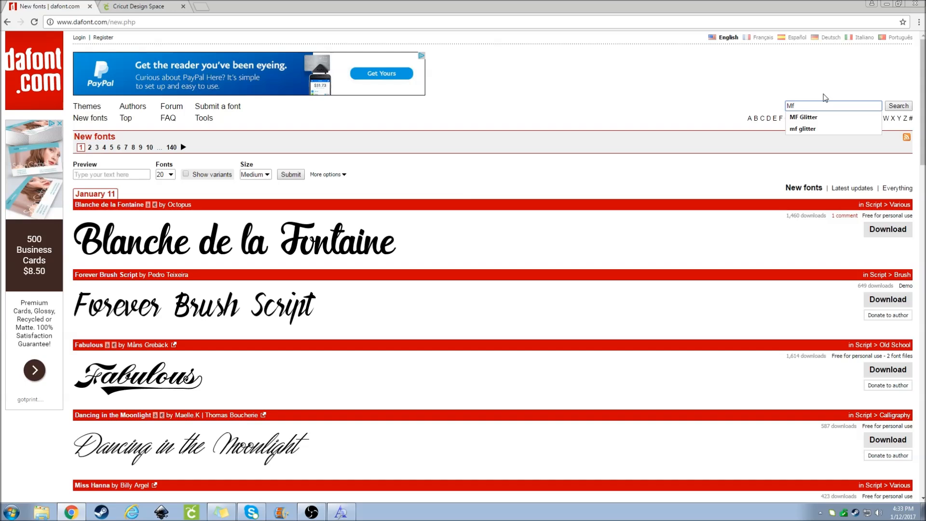
click(804, 116)
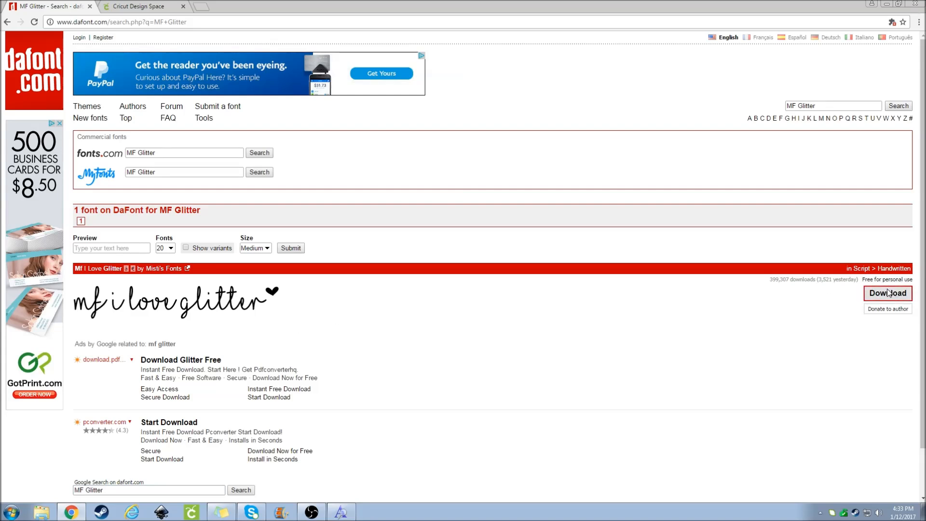
Download the MF I Love Glitter font zip from dafont.com
click(888, 293)
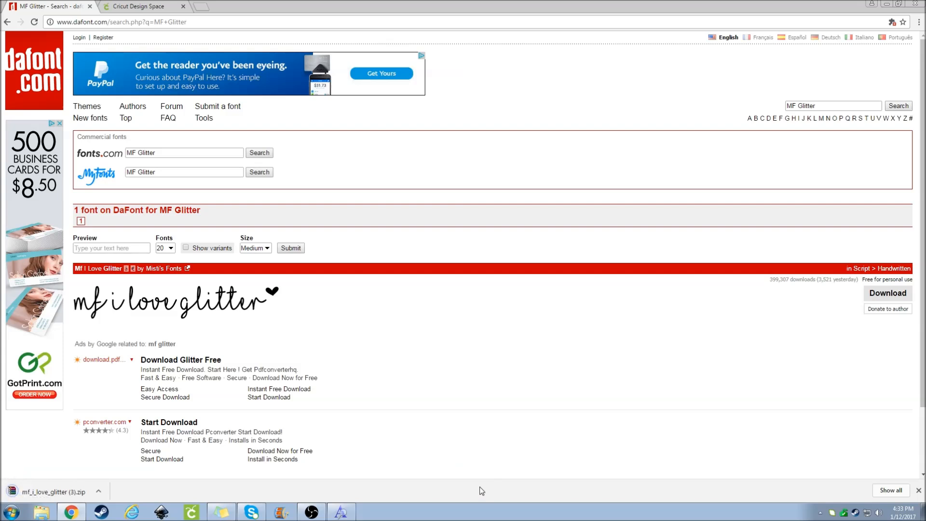
mouse_move(156, 290)
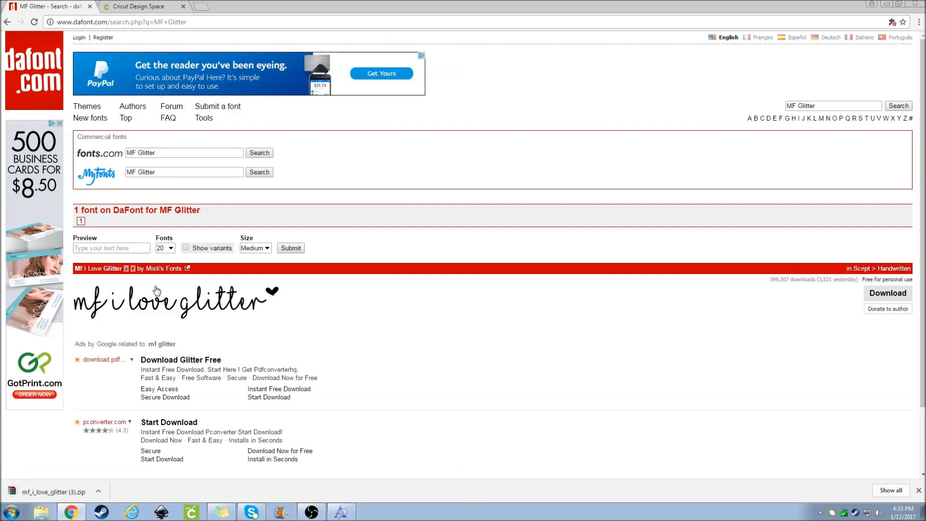
mouse_move(248, 309)
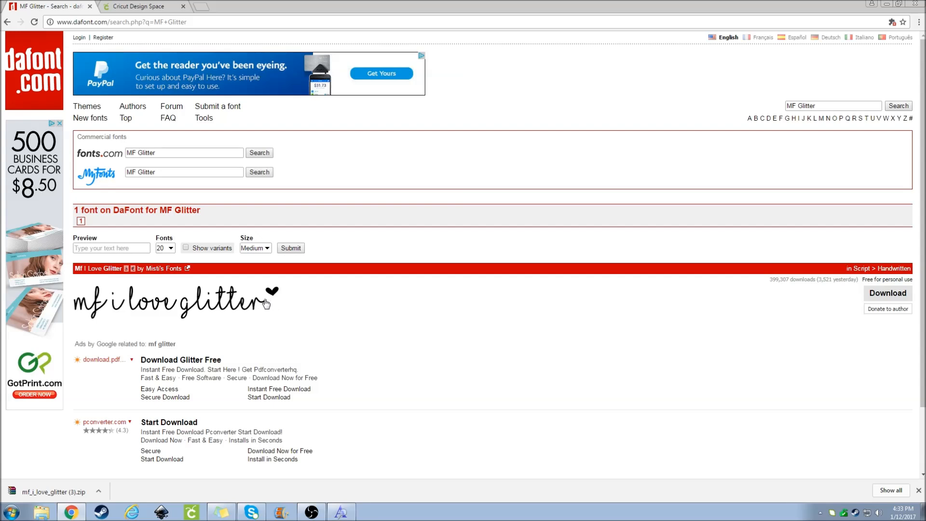
mouse_move(179, 277)
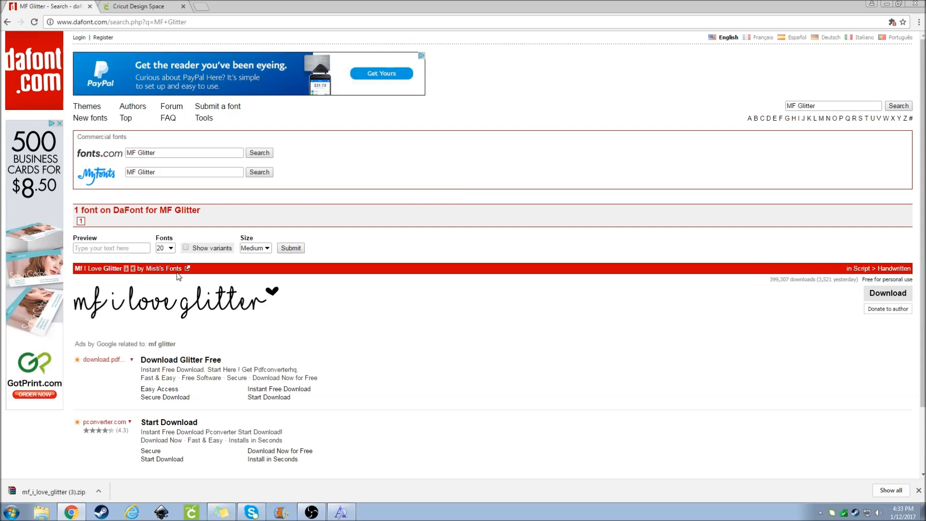
mouse_move(216, 302)
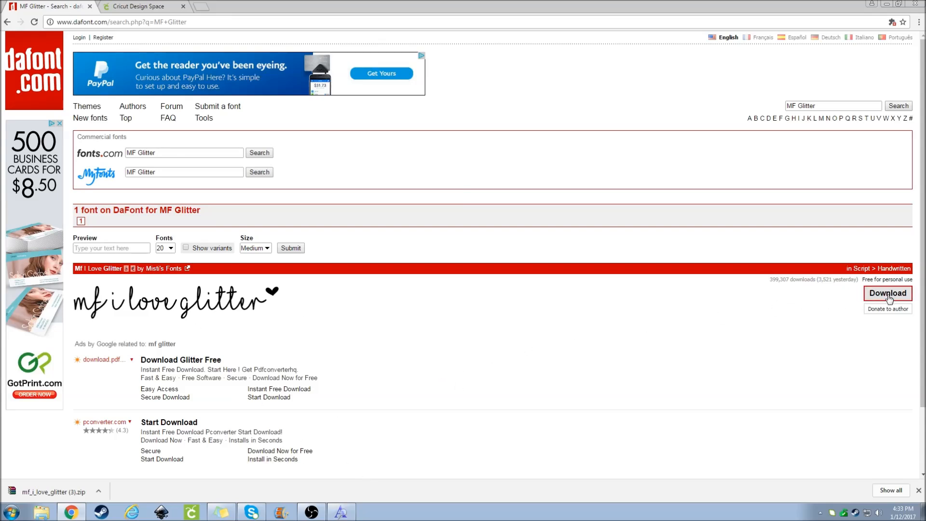
Open the downloaded zip in WinRAR and the TrueType font file inside it
click(50, 491)
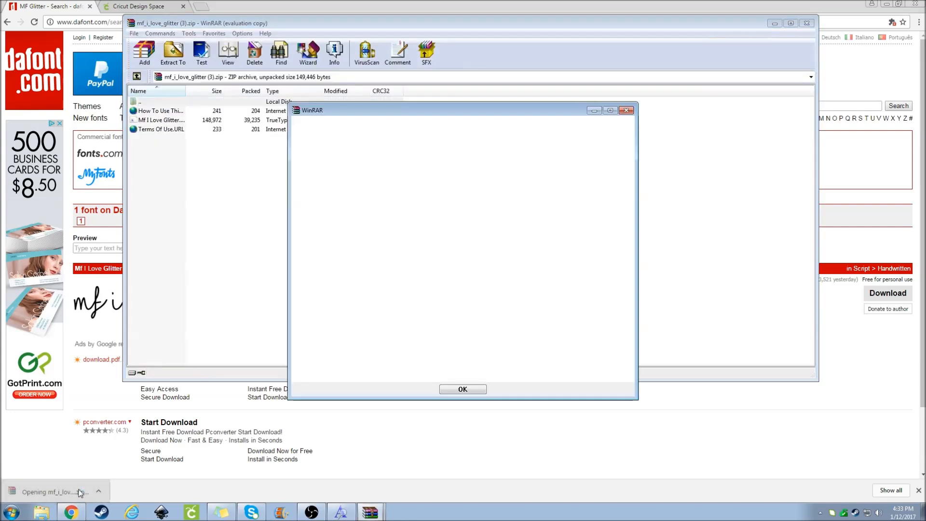
click(462, 389)
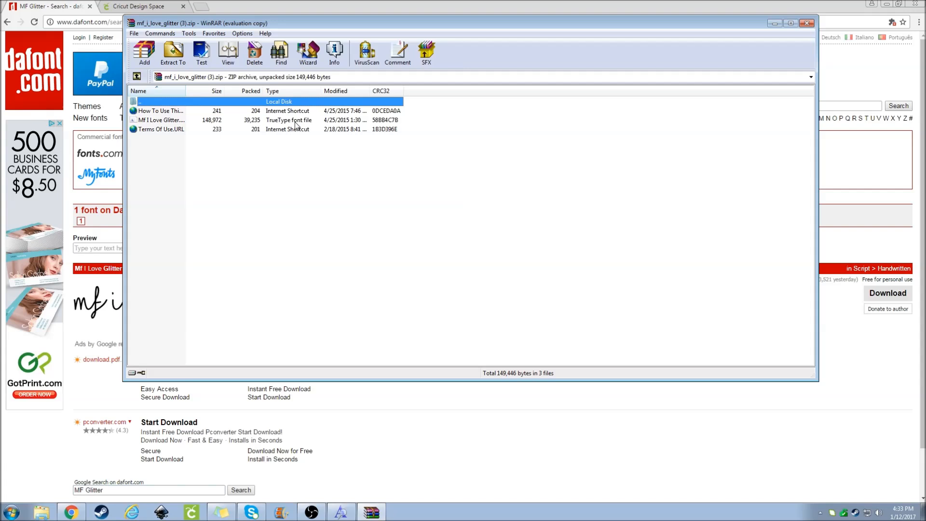
double_click(161, 120)
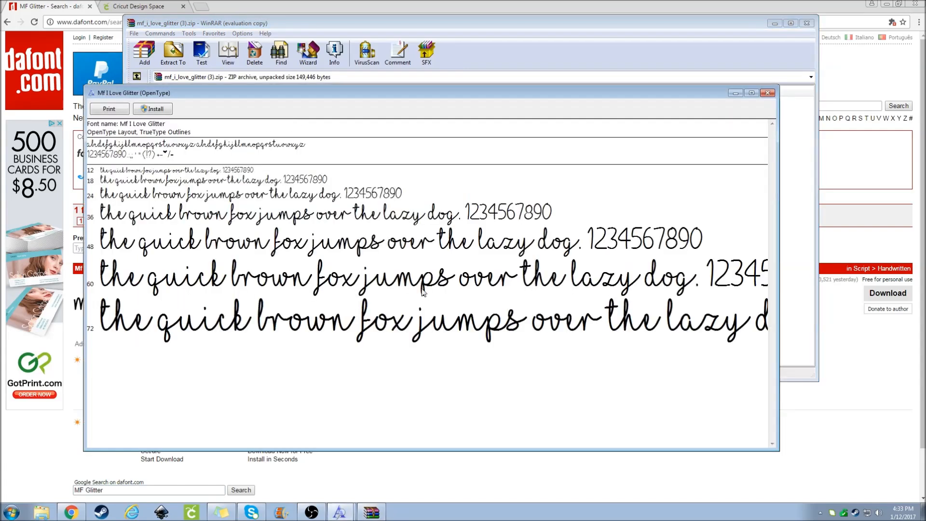
Install MF I Love Glitter in Windows Font Viewer, replacing the existing copy
click(152, 109)
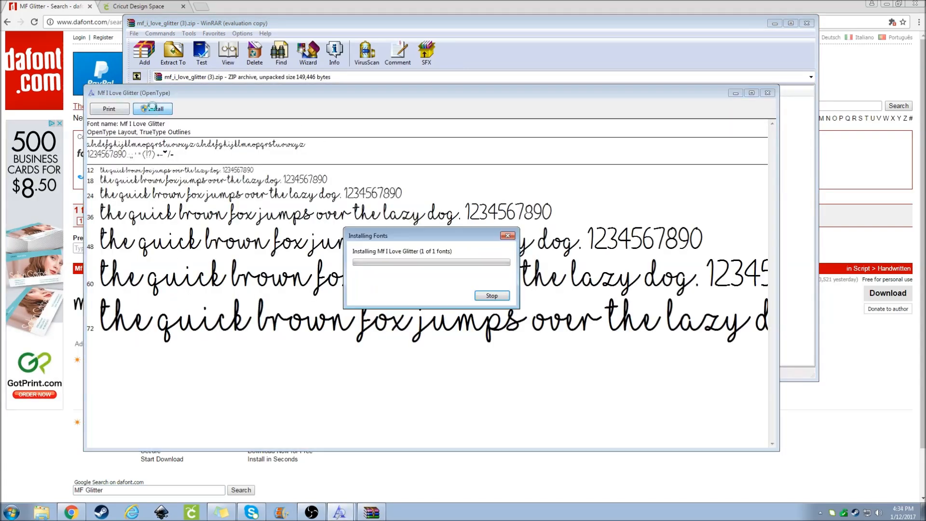
click(152, 108)
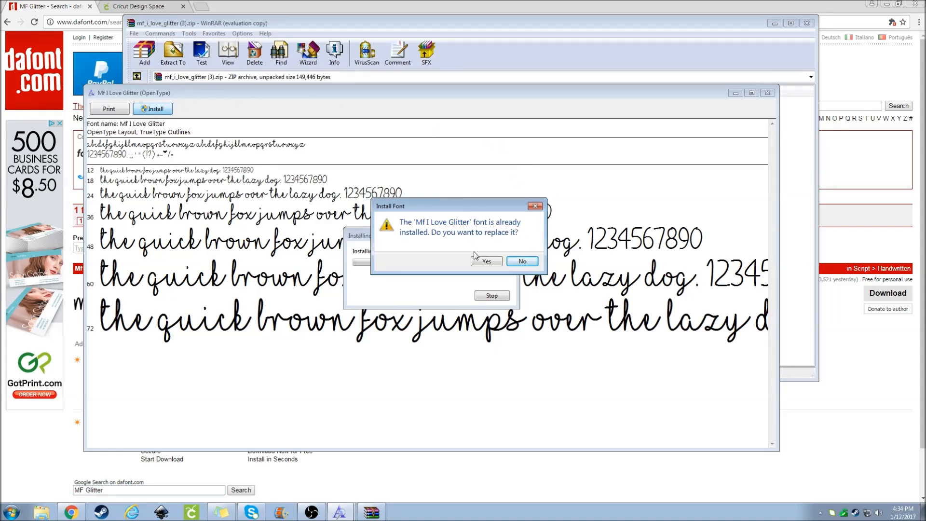
click(486, 262)
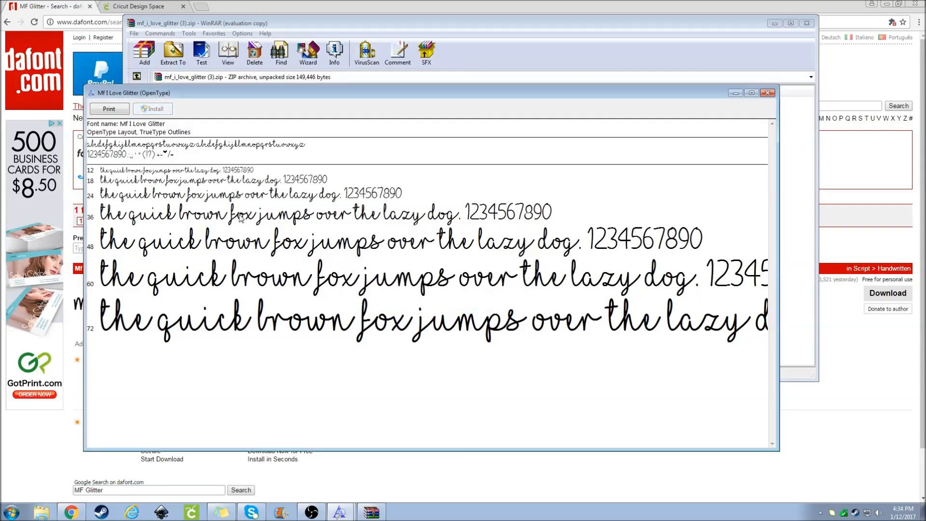
mouse_move(769, 93)
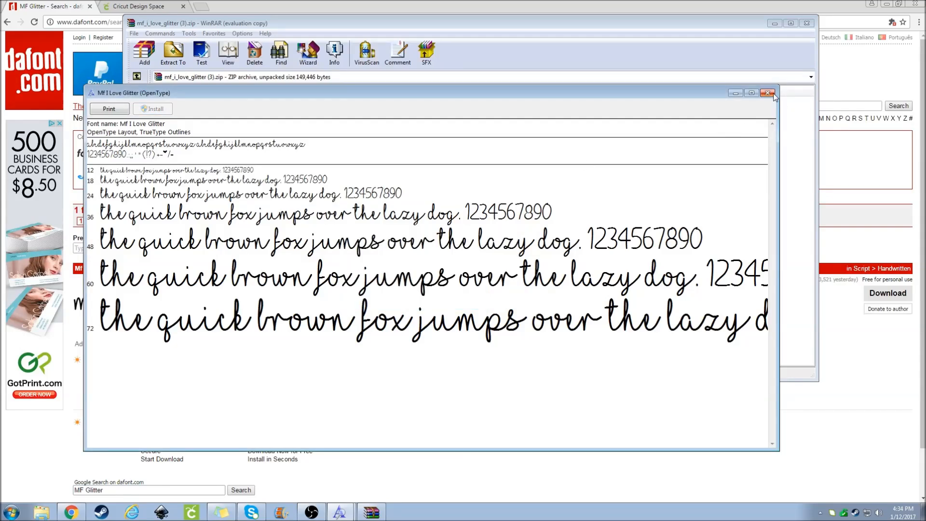
Return to the Cricut Design Space tab and reload it to pick up the new font
click(768, 92)
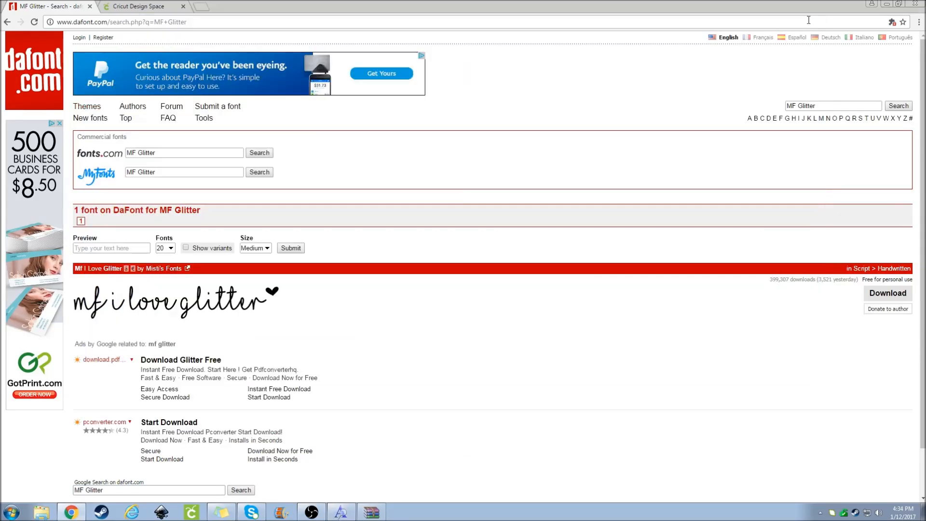
click(141, 7)
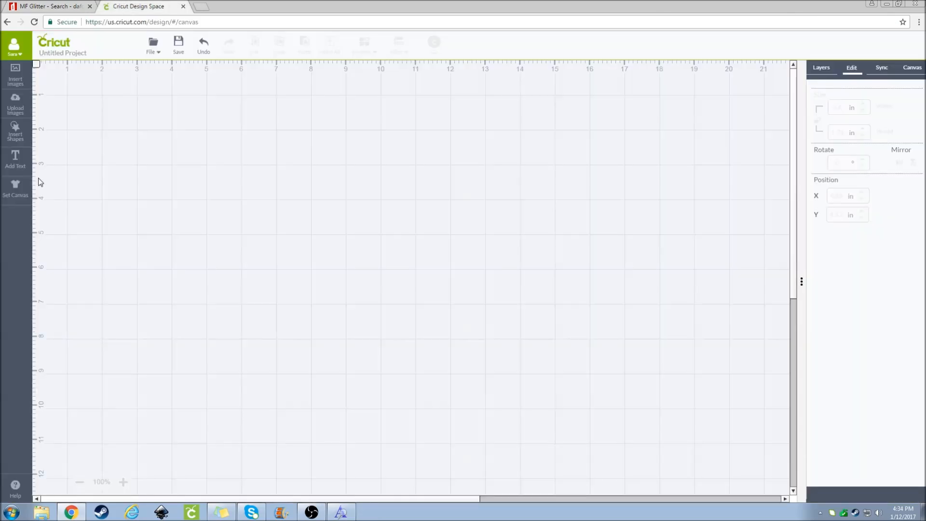
mouse_move(295, 236)
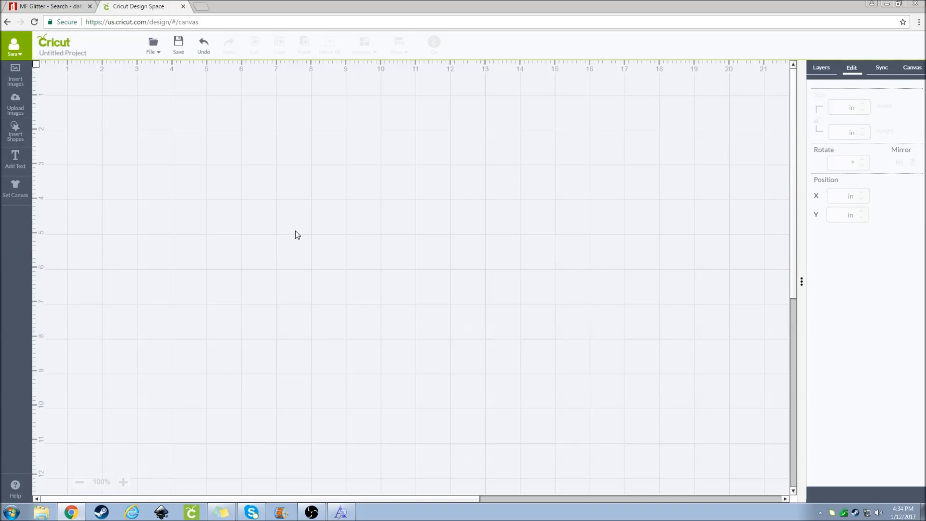
mouse_move(324, 181)
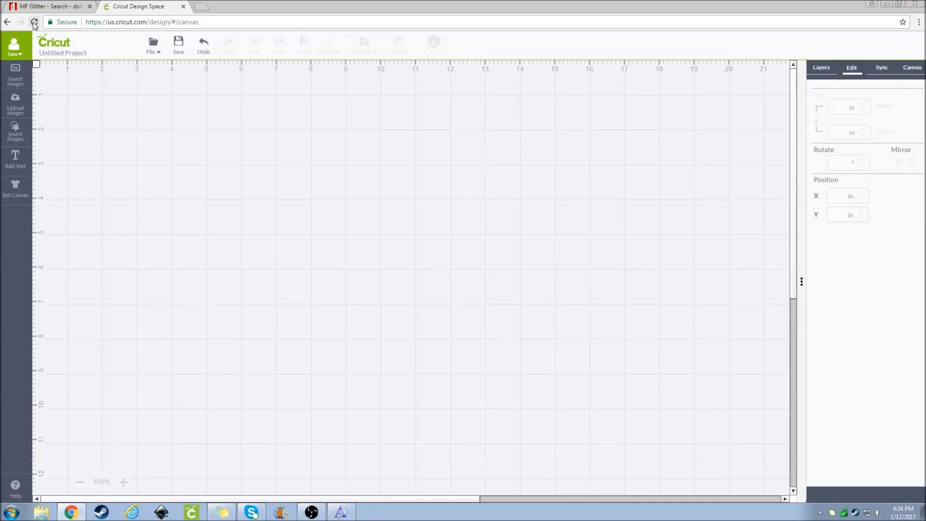
click(34, 22)
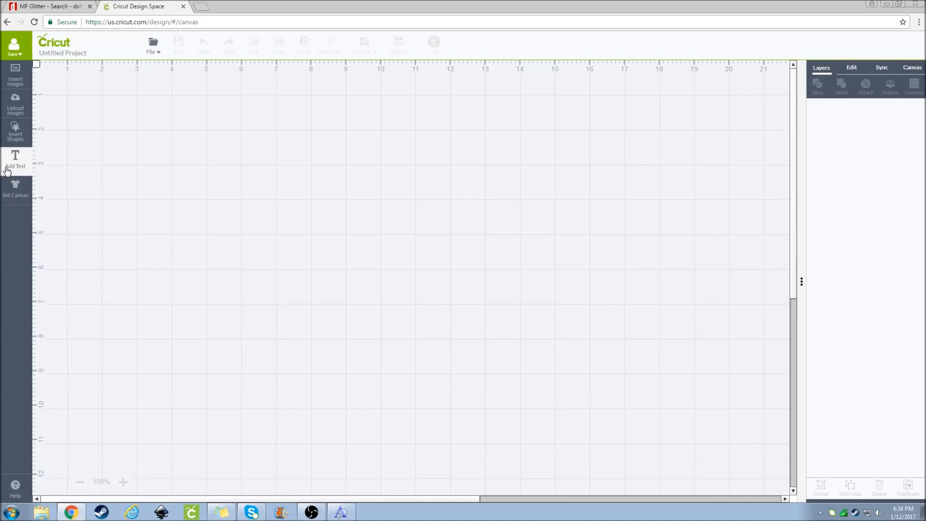
Add a text box on the canvas reading 'I love you*' (asterisk for the heart)
click(14, 159)
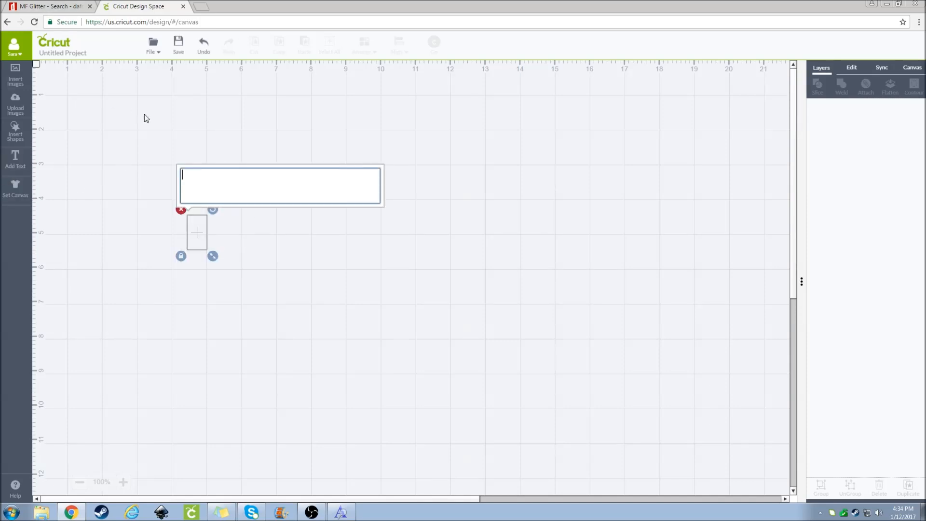
text(I love)
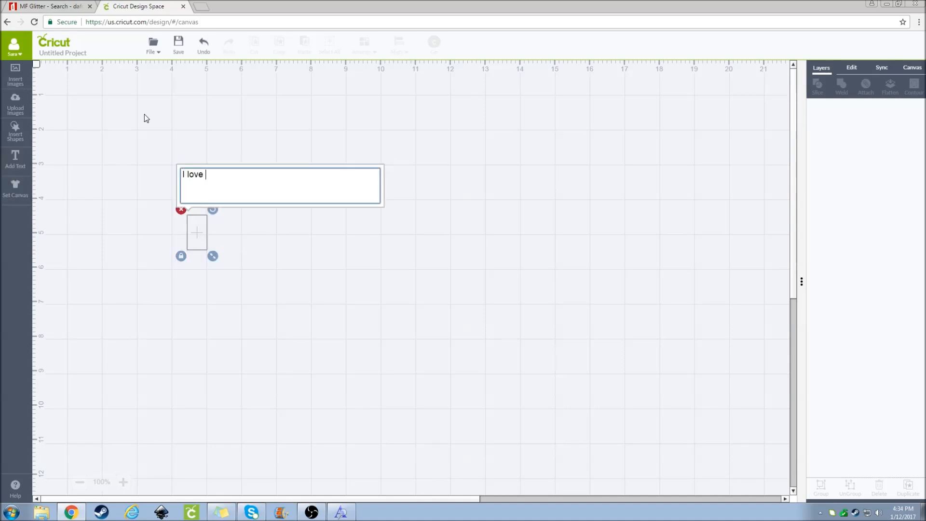
text(you*)
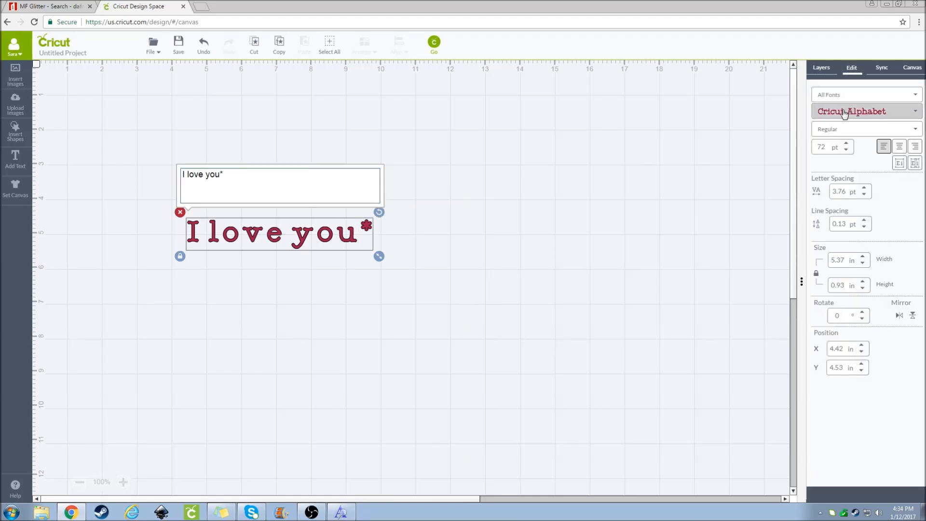
Set the text's font to MF I Love Glitter via the 'mf' font search
click(850, 111)
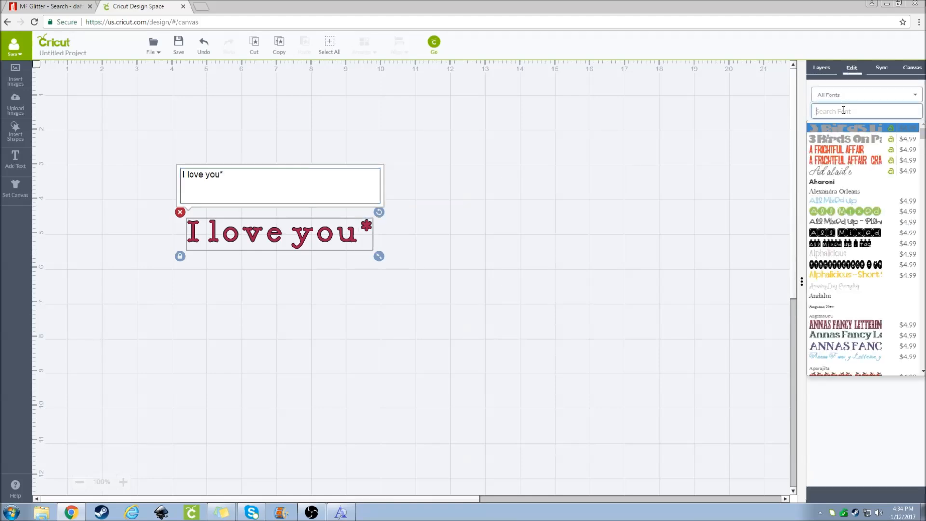
text(mf)
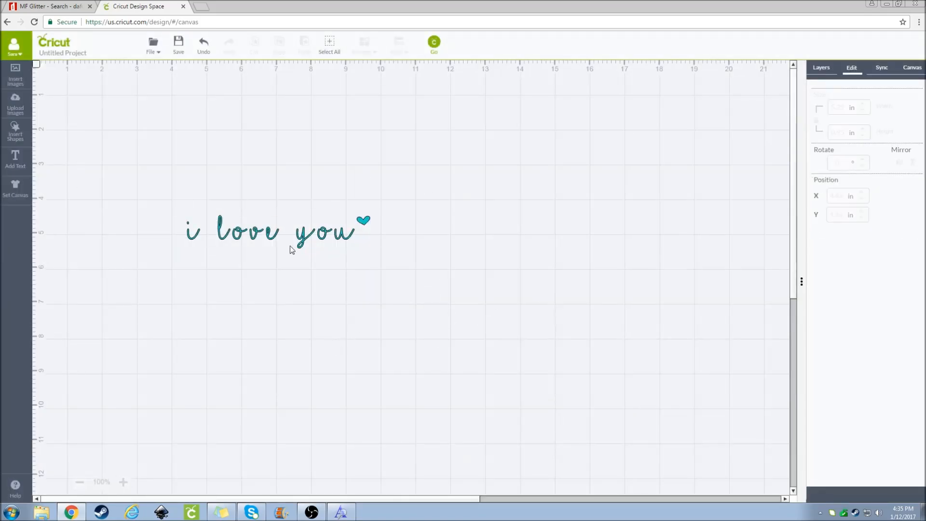
mouse_move(297, 394)
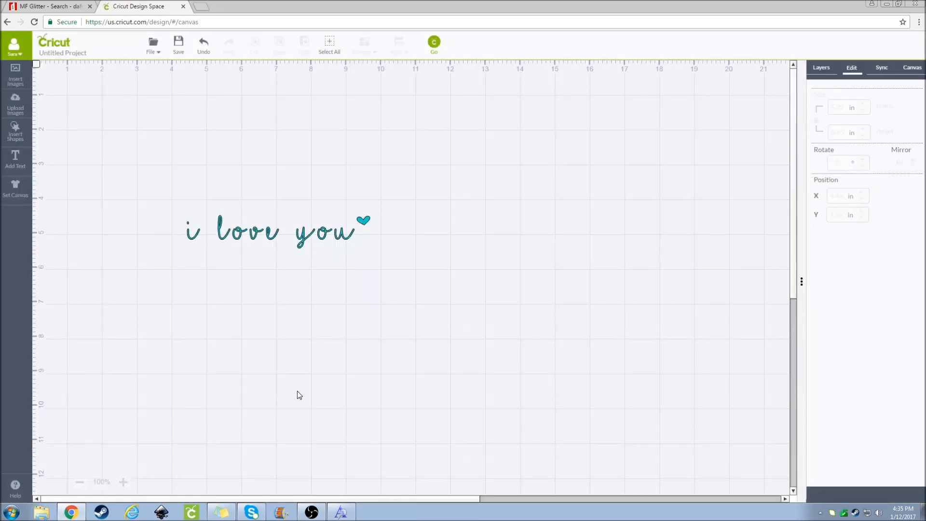
mouse_move(307, 308)
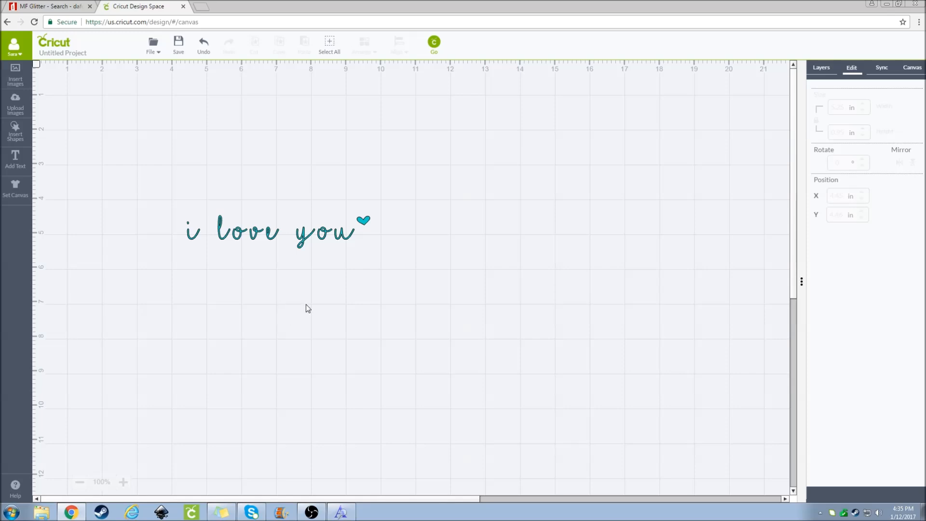